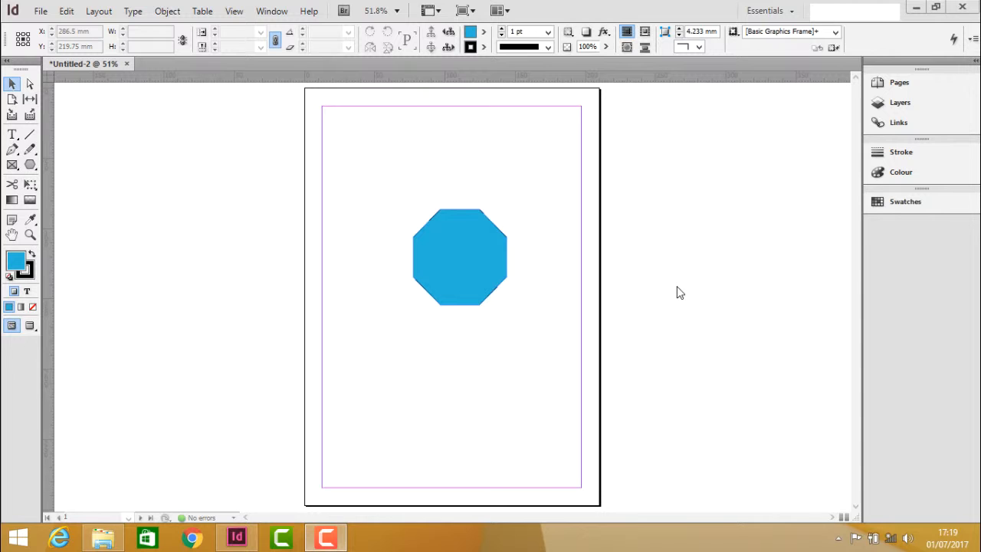
mouse_move(474, 266)
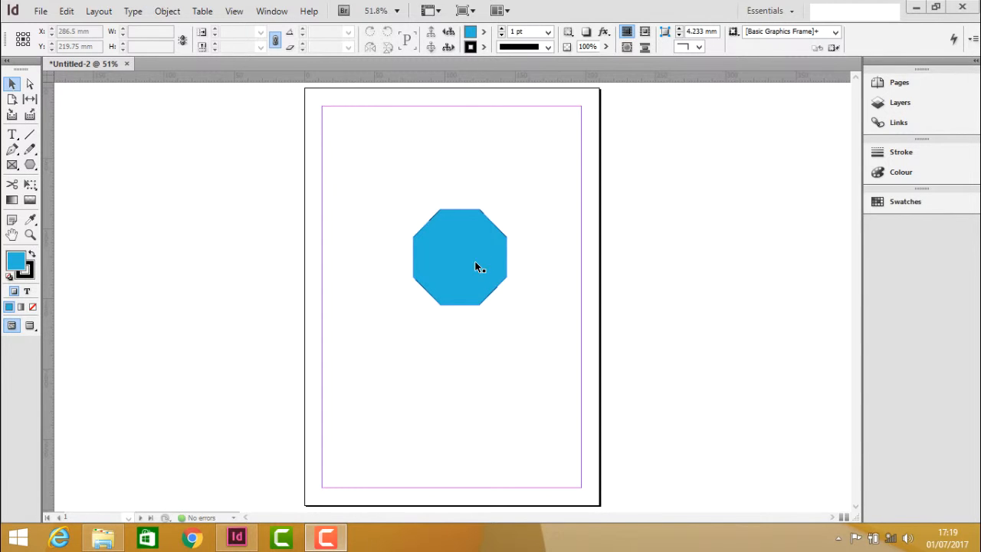
- Select the blue octagon frame (about 66.75 × 68.5 mm) with the Selection Tool
left_click(459, 256)
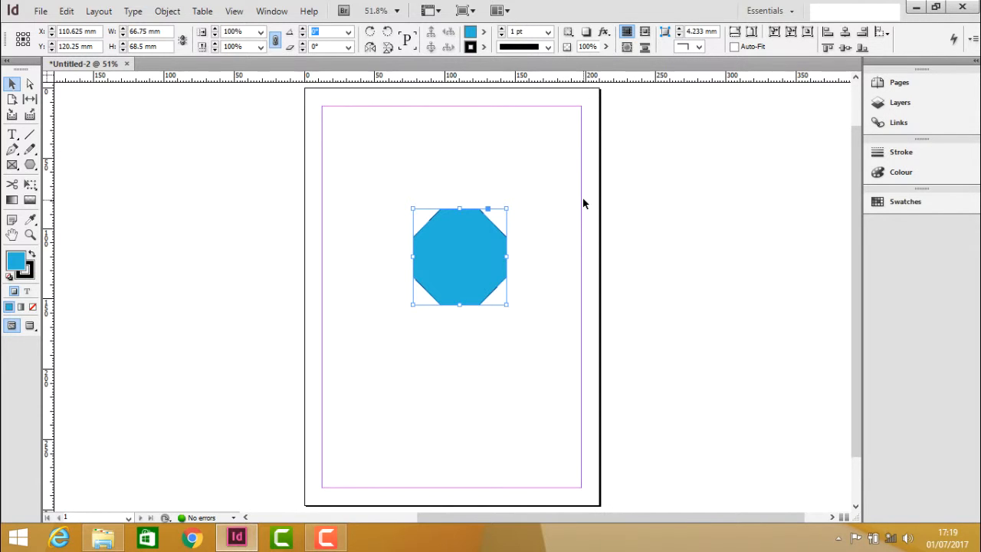
mouse_move(486, 243)
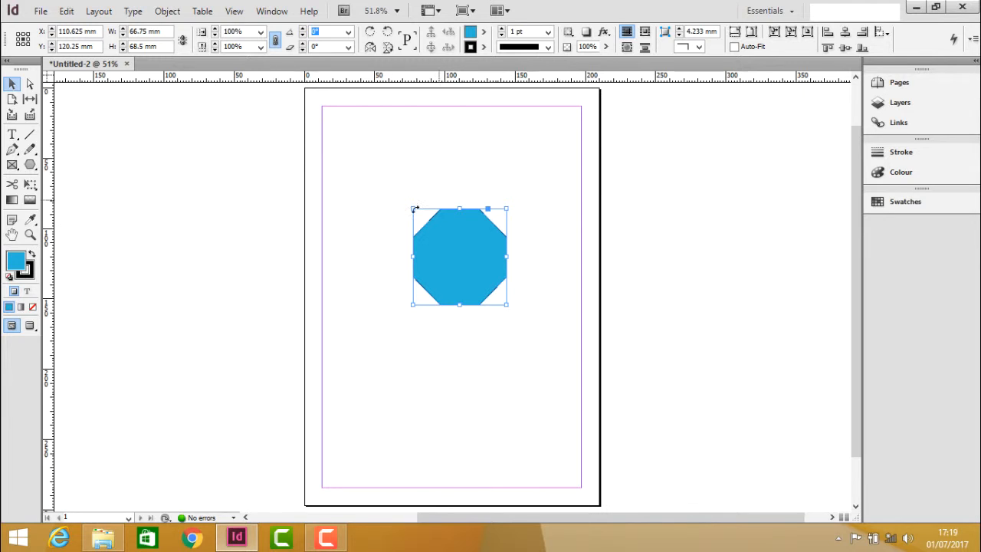
mouse_move(371, 132)
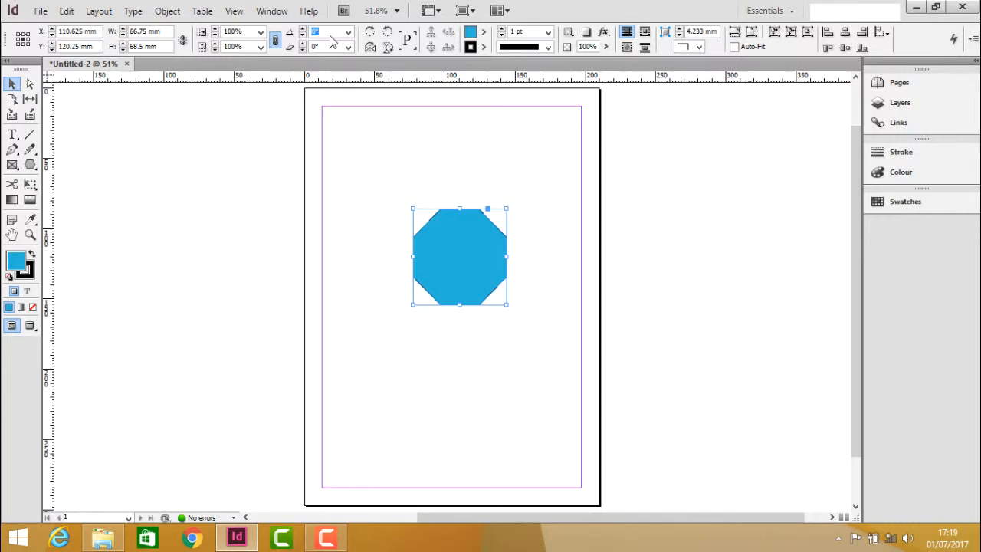
- Move the blue octagon toward the page's upper-left corner, around X 62.6 mm, Y 65 mm
type("32")
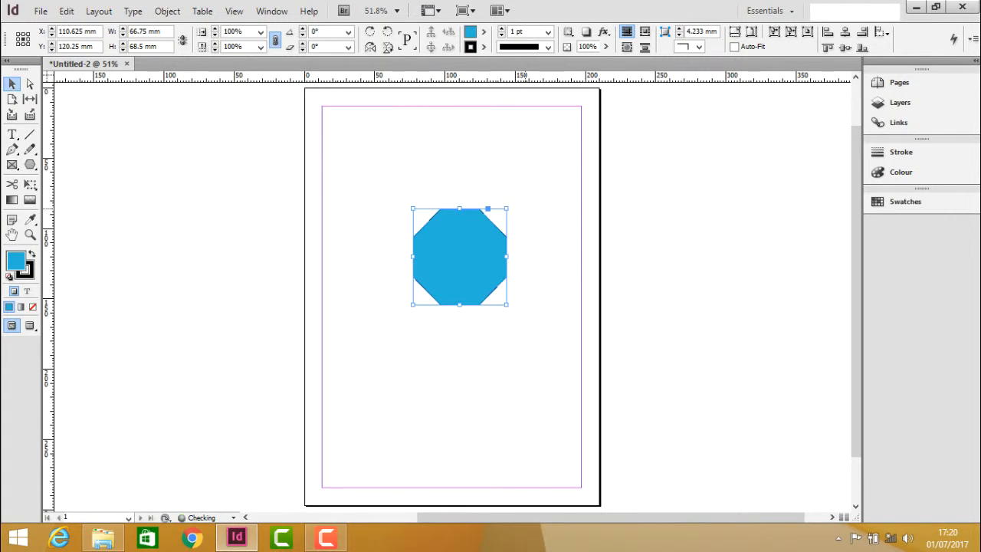
left_click_drag(460, 255, 392, 178)
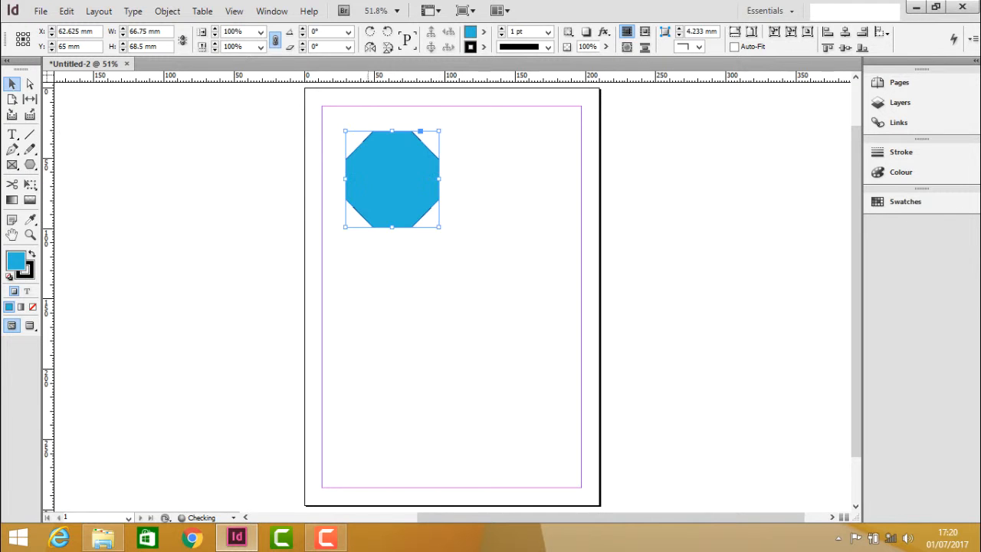